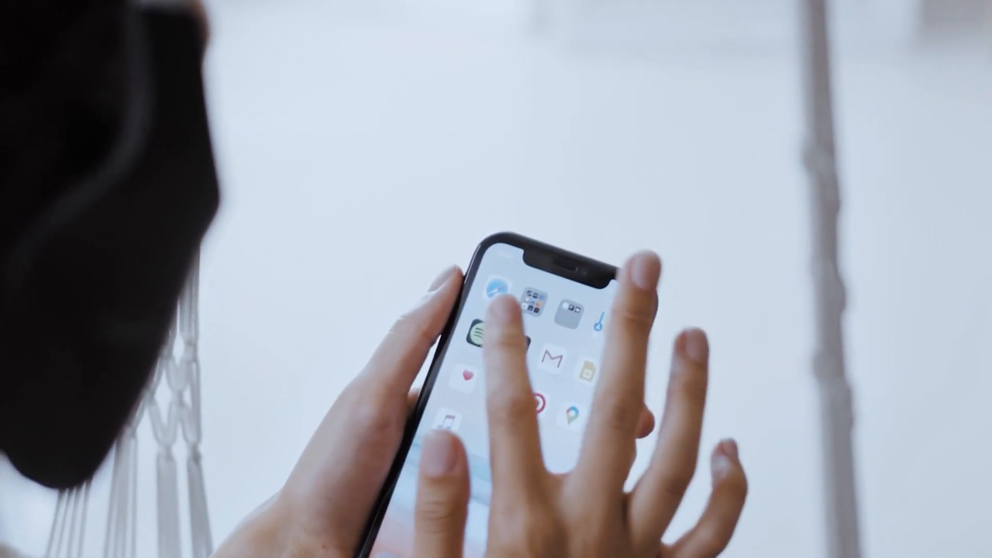
Open John Gold's Header image / Avatar image editor from the header banner.
click(482, 329)
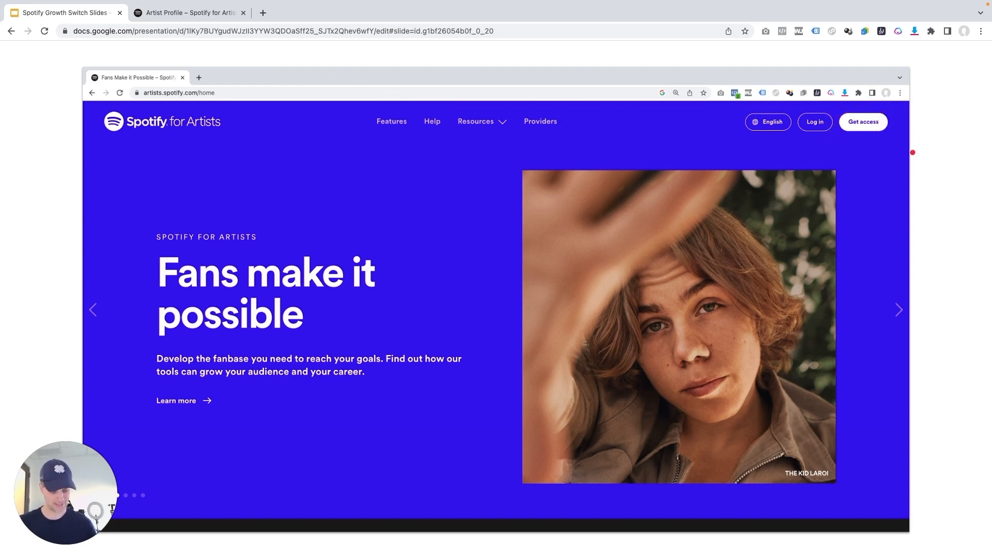
click(862, 121)
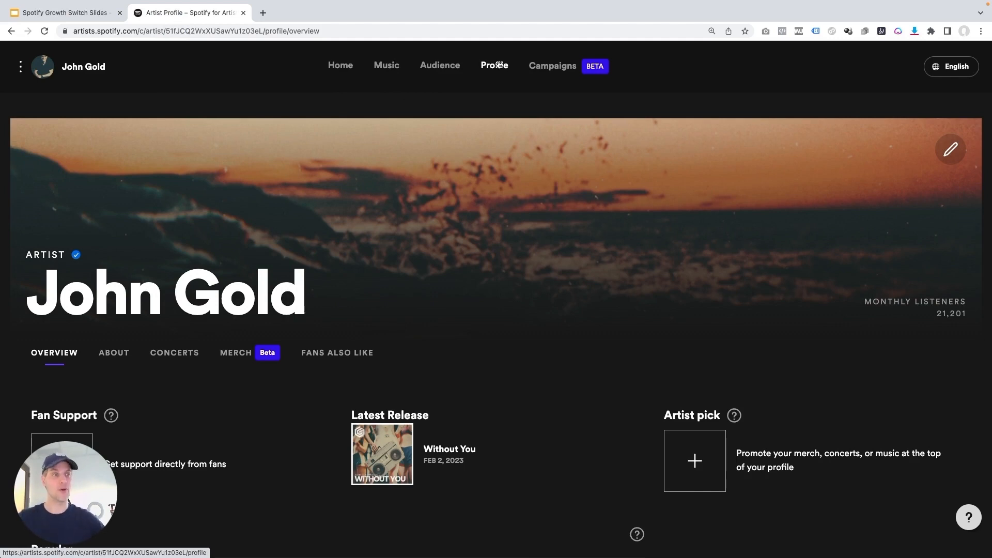
mouse_move(494, 65)
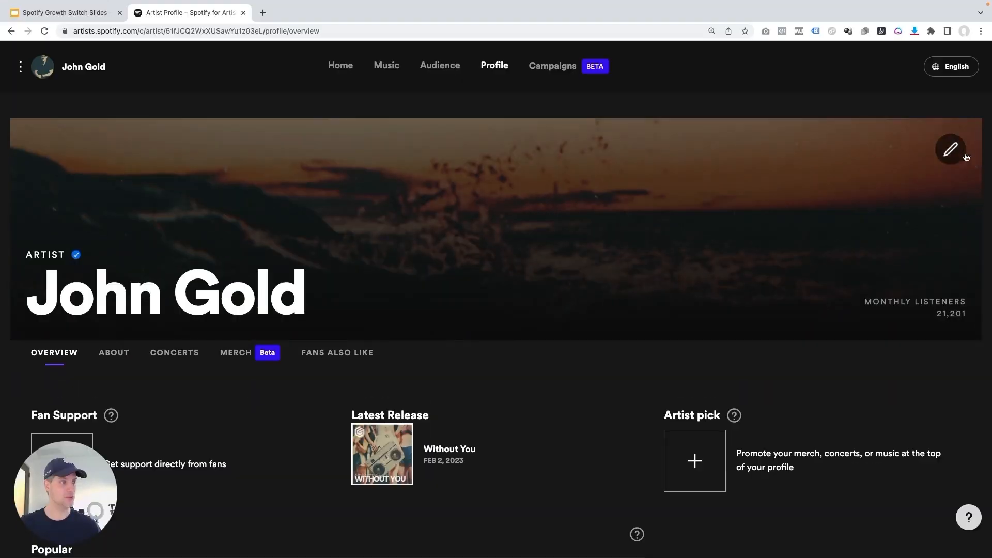
click(951, 149)
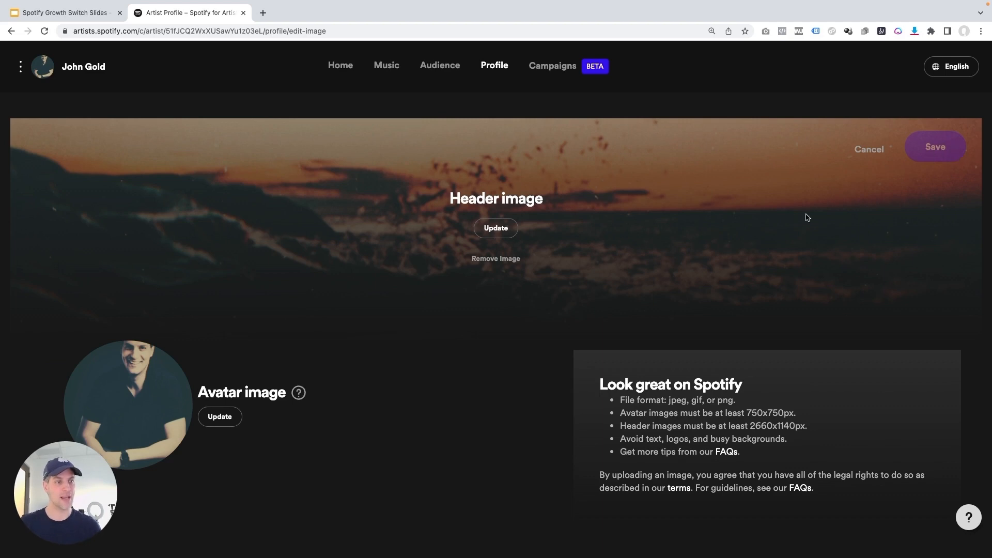
mouse_move(567, 258)
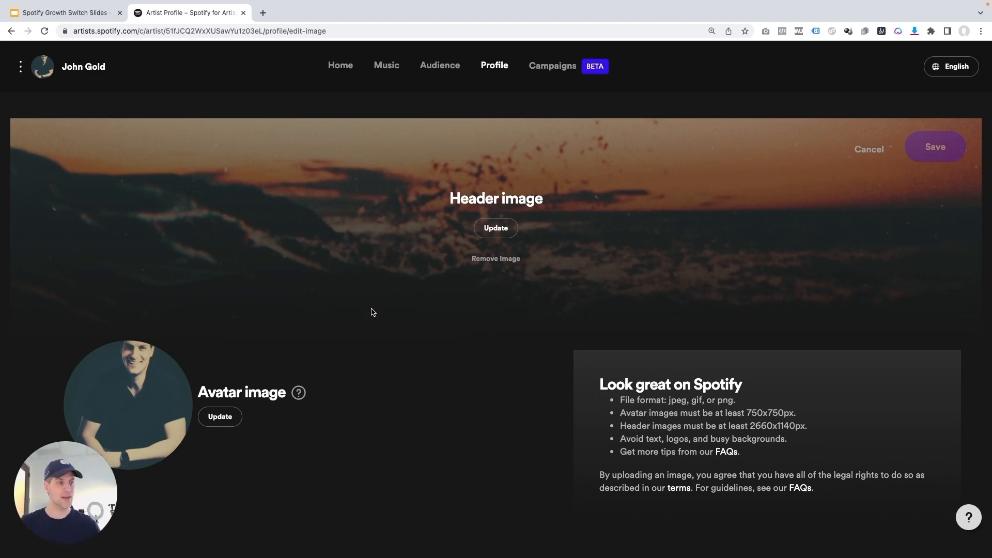
mouse_move(623, 375)
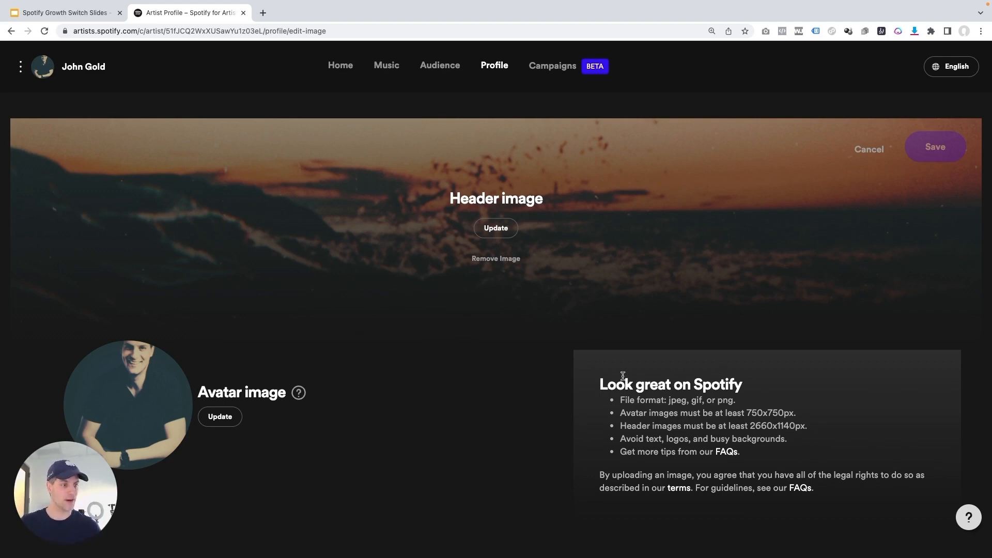
mouse_move(652, 464)
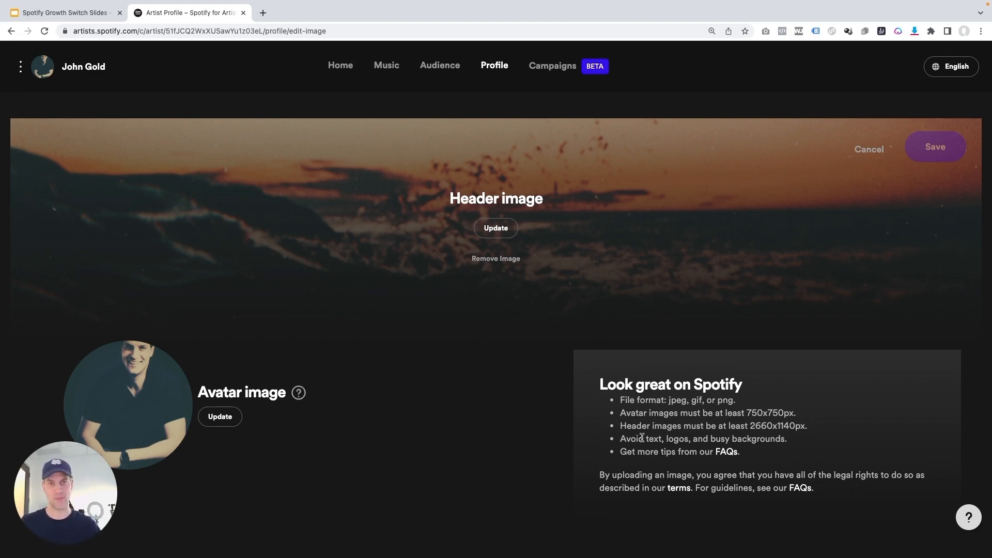
mouse_move(573, 264)
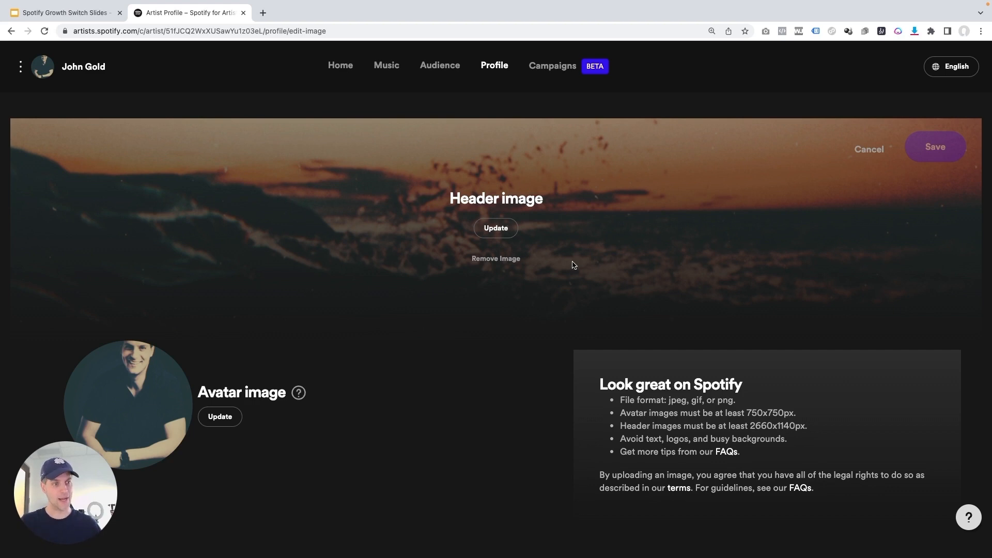
mouse_move(869, 149)
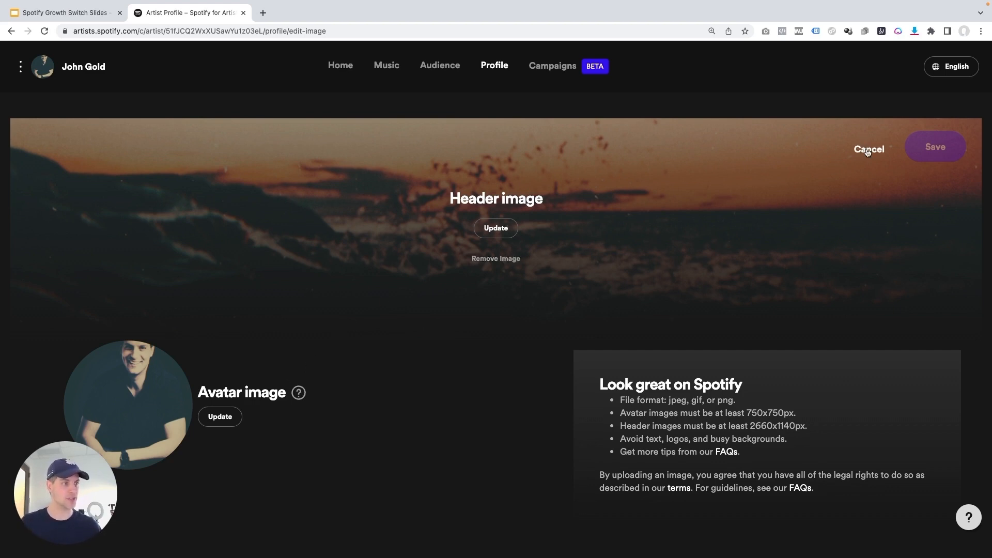
Cancel the image editor, review Artist pick options, and scroll to Singles and EPs.
click(868, 150)
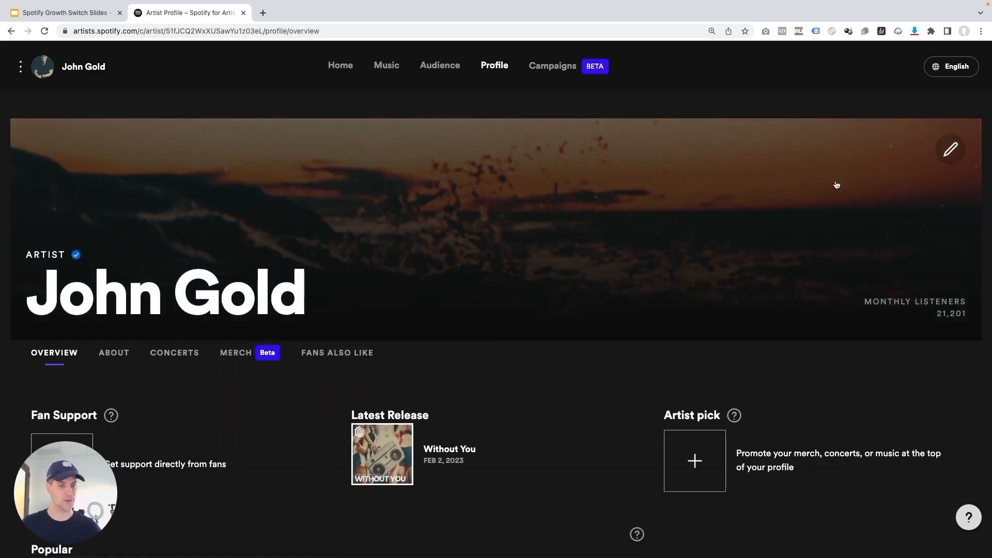
scroll(down, 3)
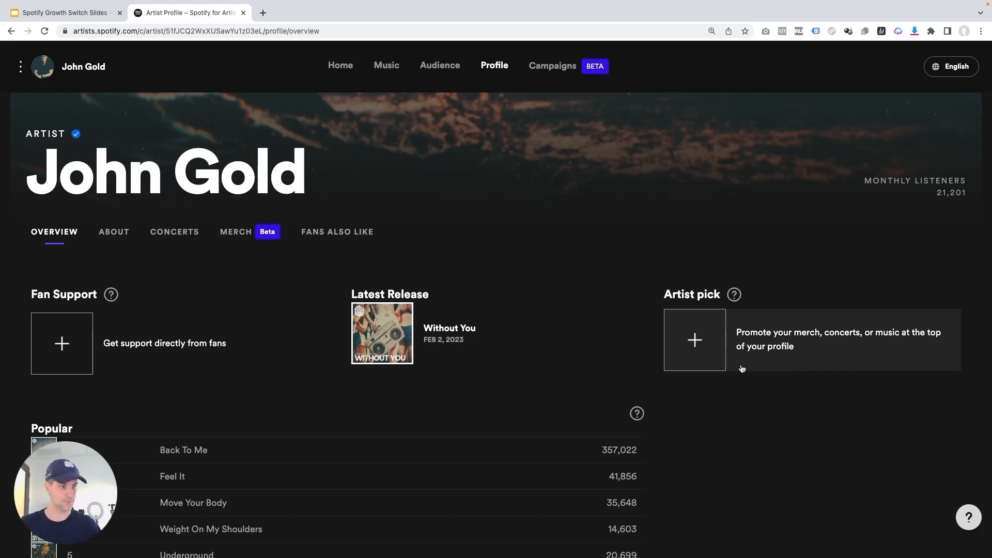
click(694, 340)
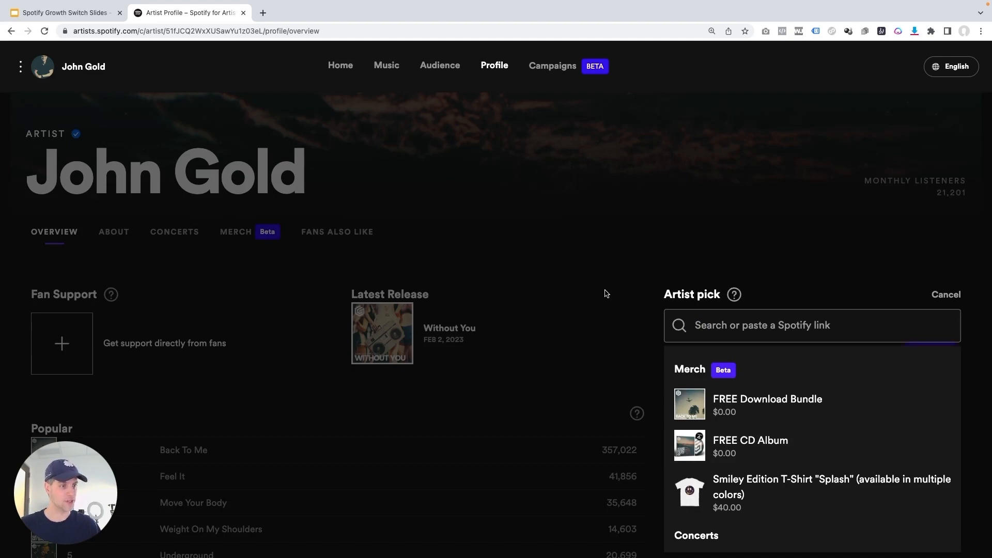
scroll(down, 3)
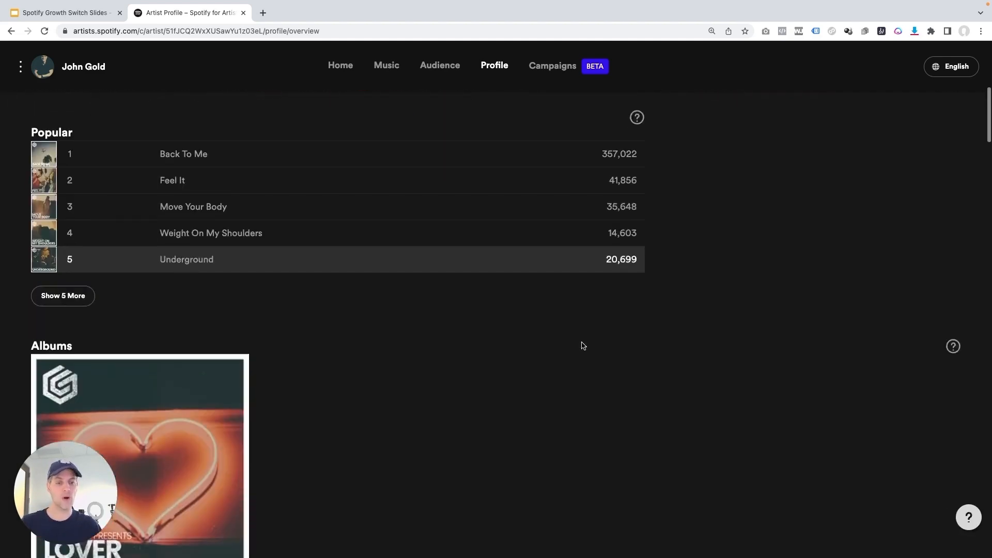
scroll(down, 3)
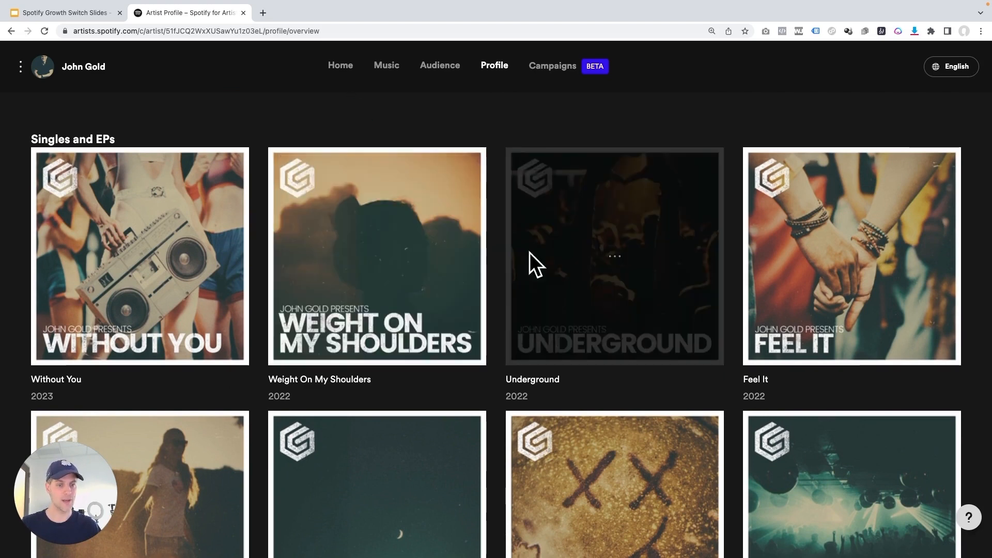
mouse_move(503, 260)
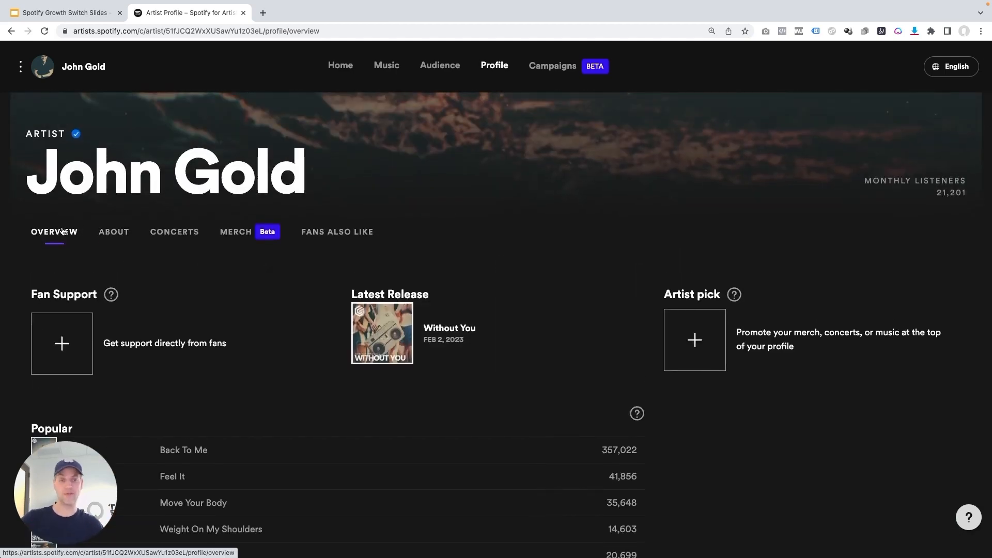
Switch to the About tab and scroll to the Image gallery, More Info and Bio.
click(114, 232)
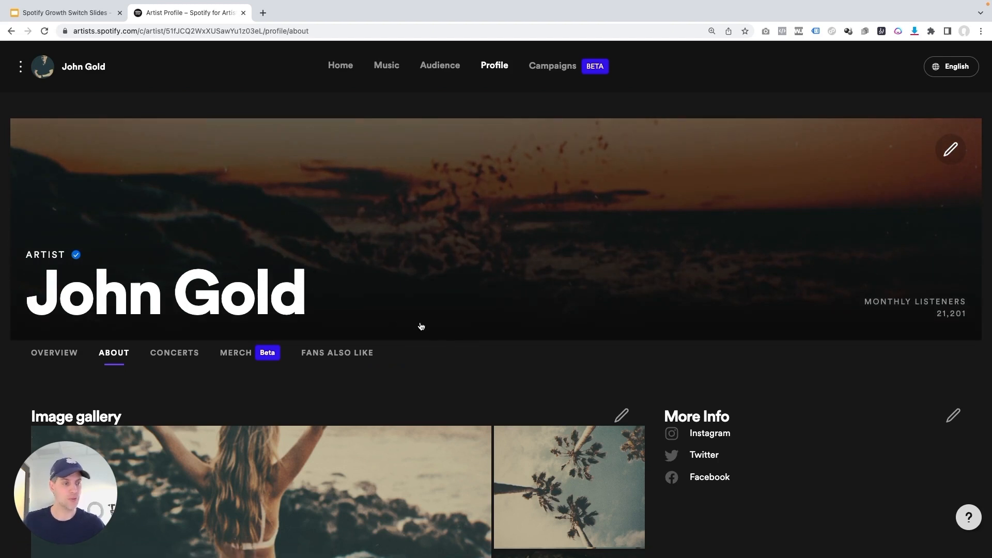
scroll(down, 3)
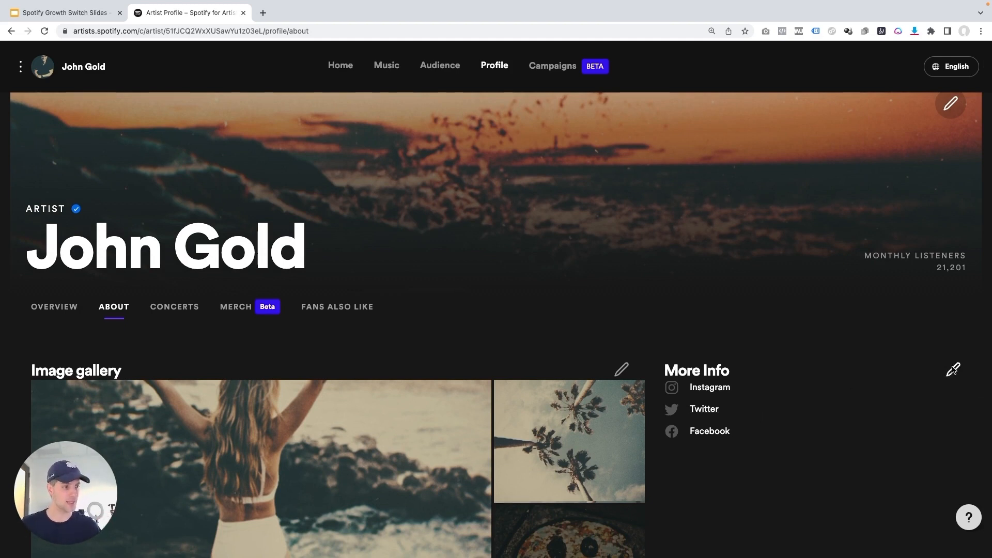
scroll(down, 3)
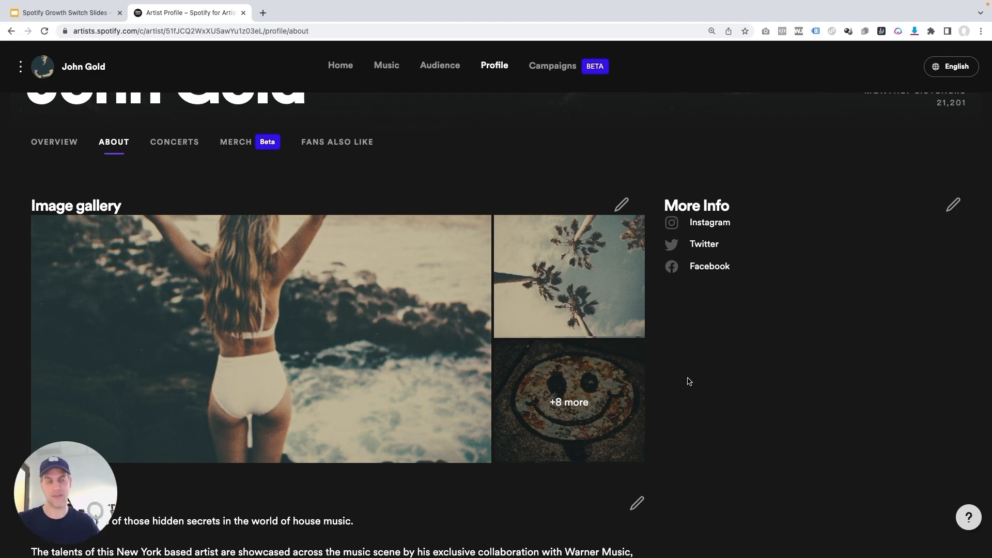
mouse_move(705, 415)
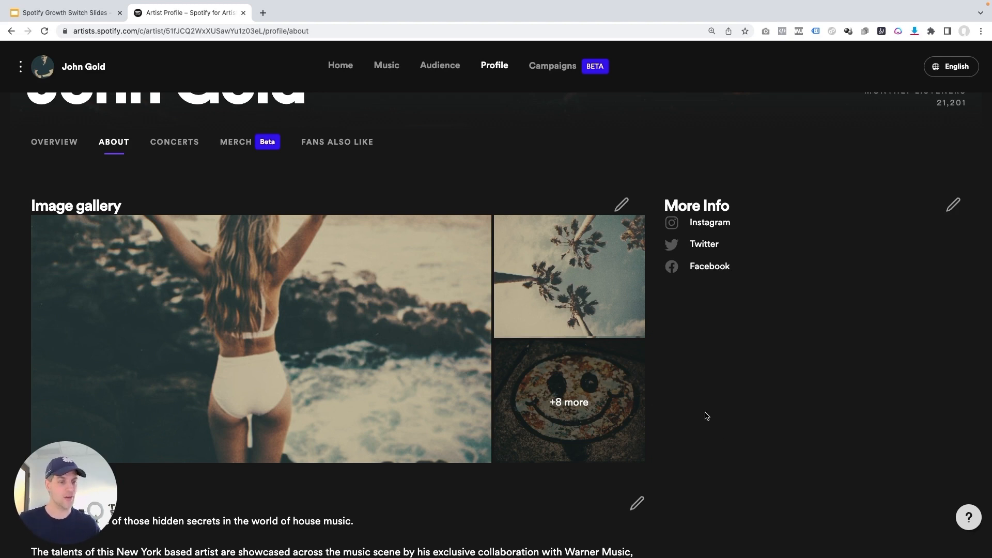
scroll(down, 3)
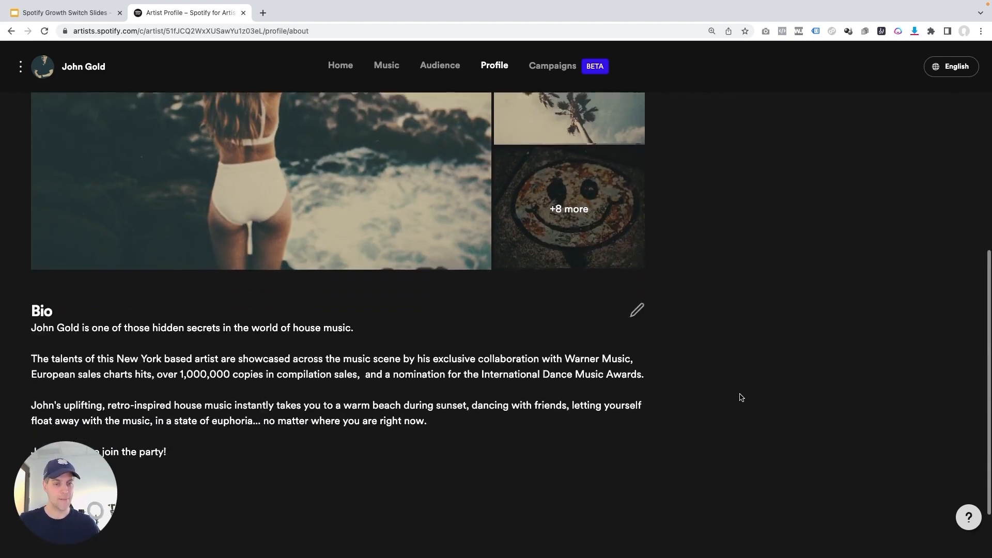
scroll(down, 3)
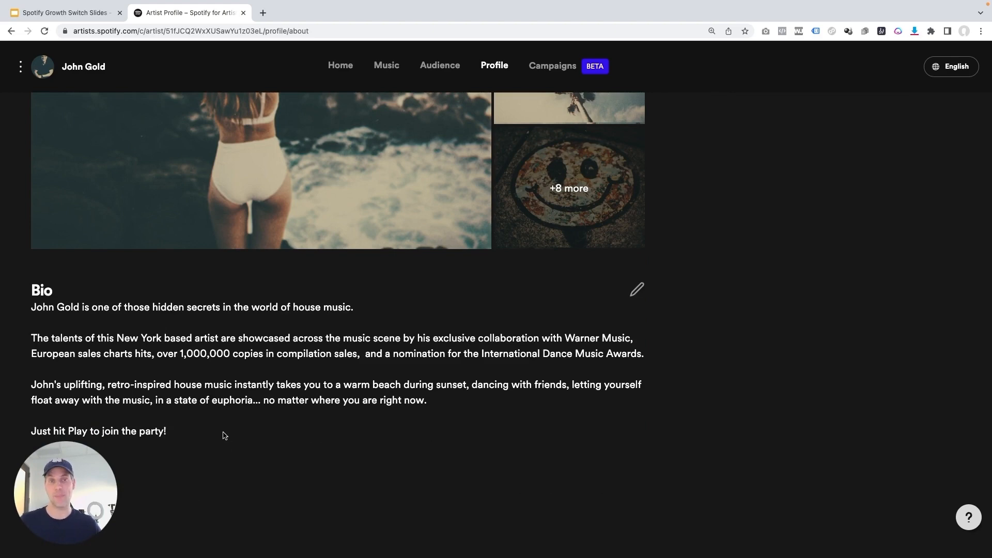
scroll(down, 3)
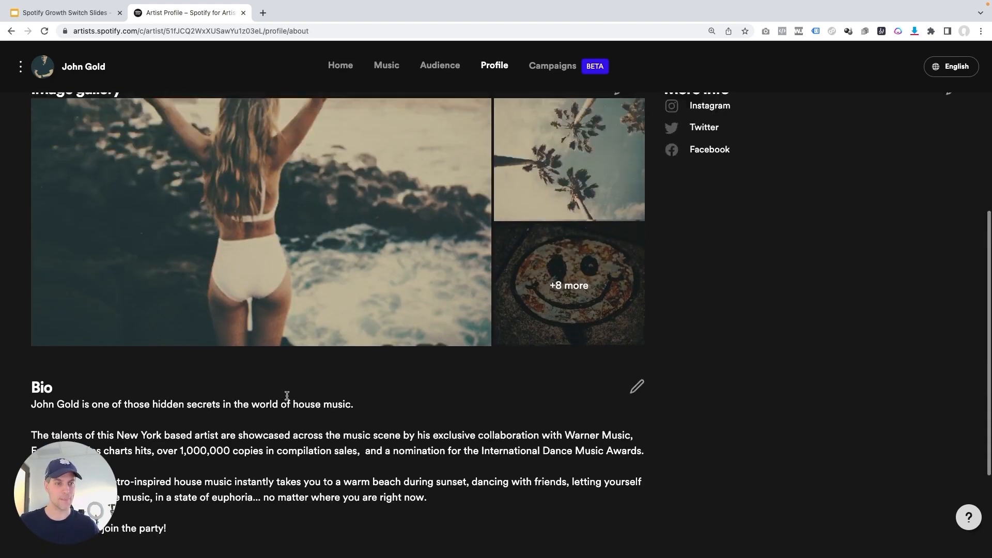
Open the Concerts tab to view connected ticketing partners and no upcoming concerts.
click(174, 352)
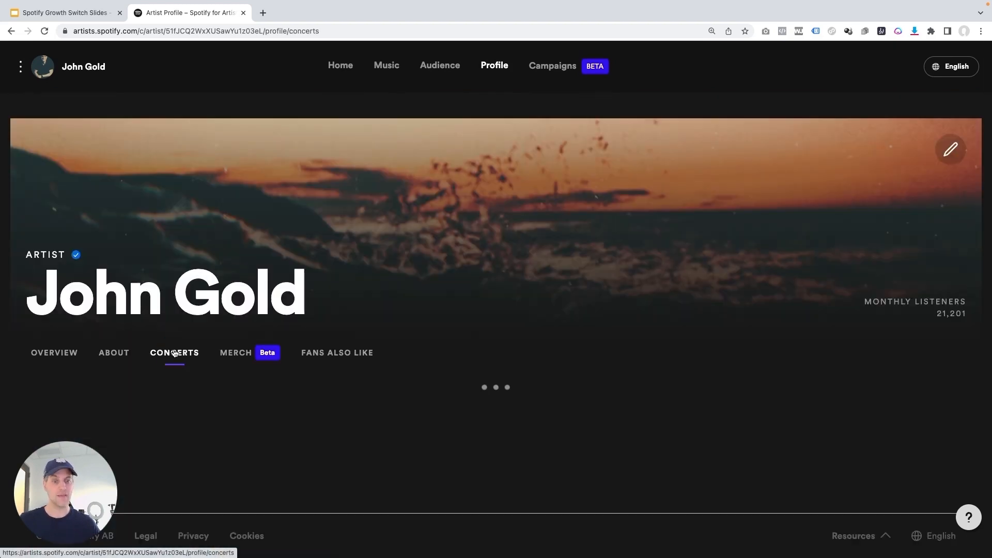
click(174, 353)
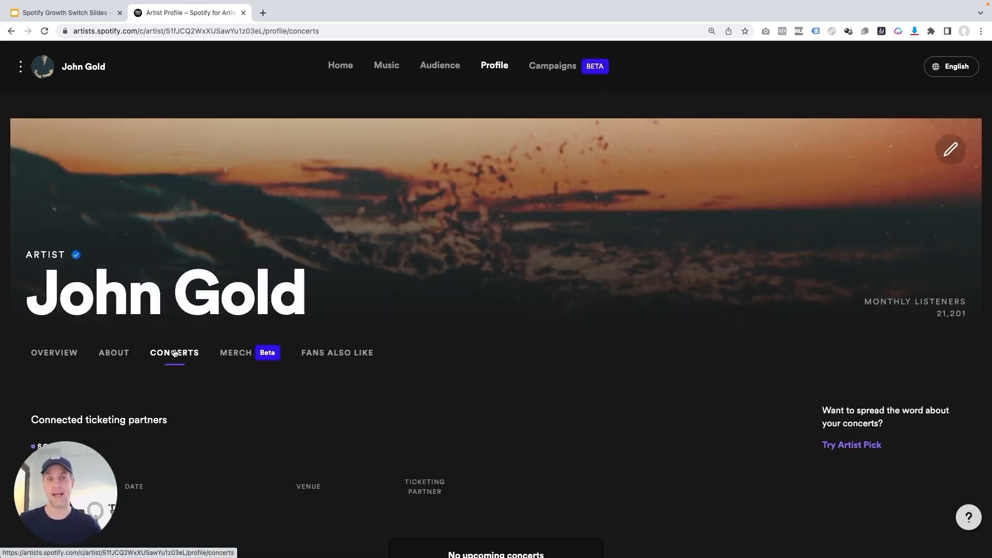
scroll(down, 3)
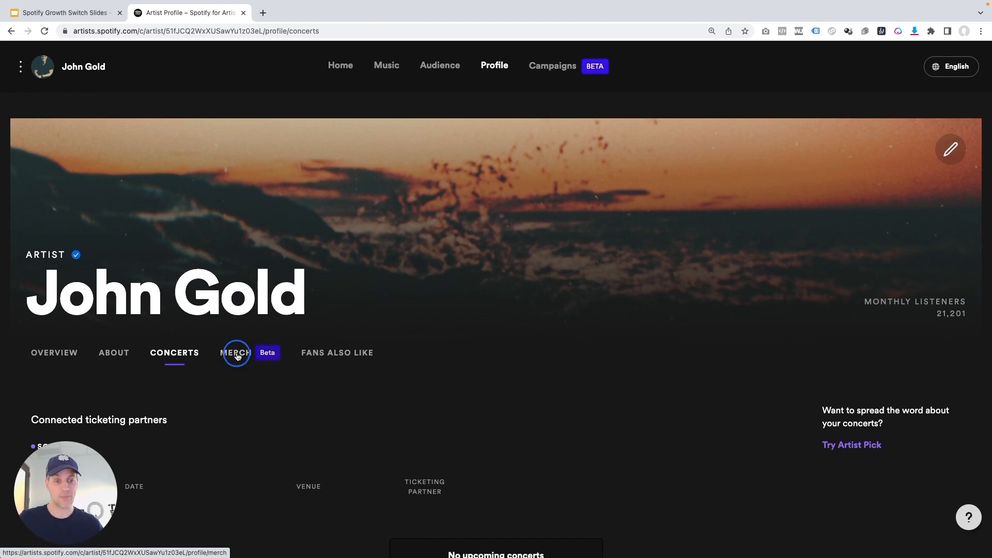
Browse the Merch tab's featured download bundle, CD album, smiley T-shirt and other merch.
click(235, 353)
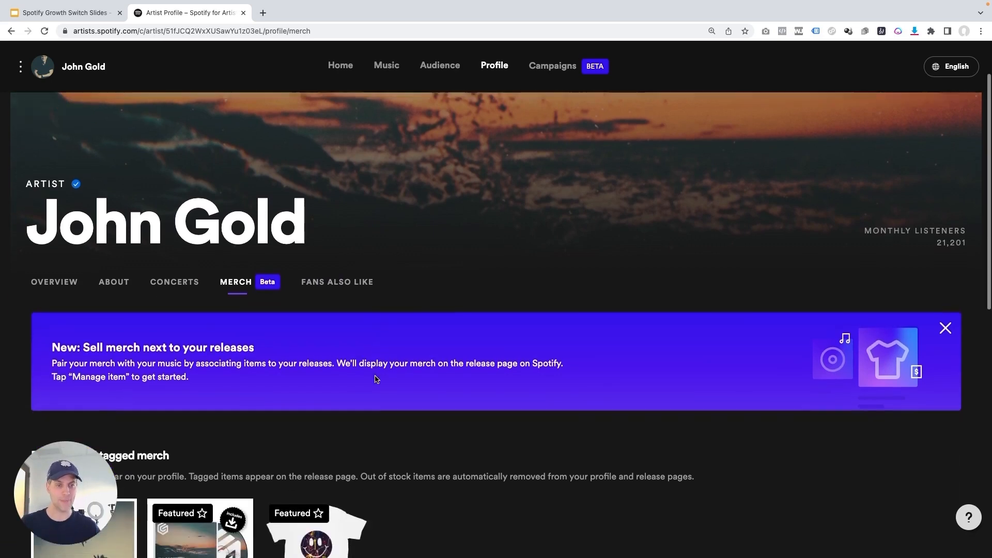
scroll(down, 3)
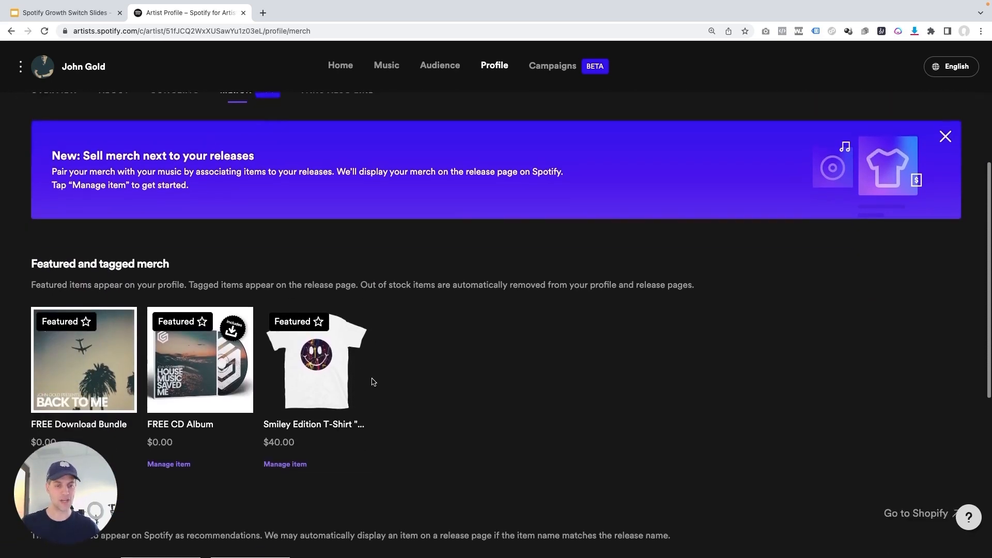
scroll(down, 3)
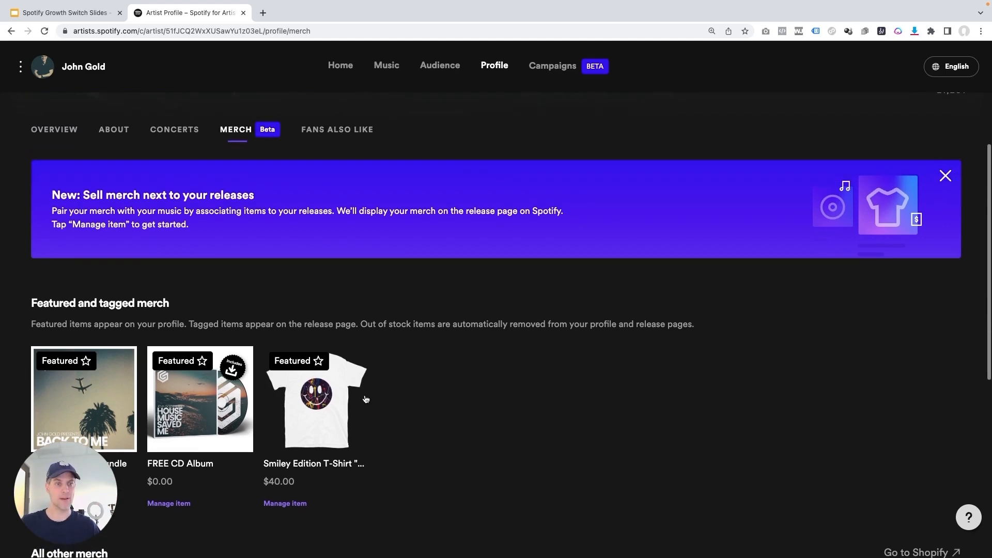
scroll(down, 3)
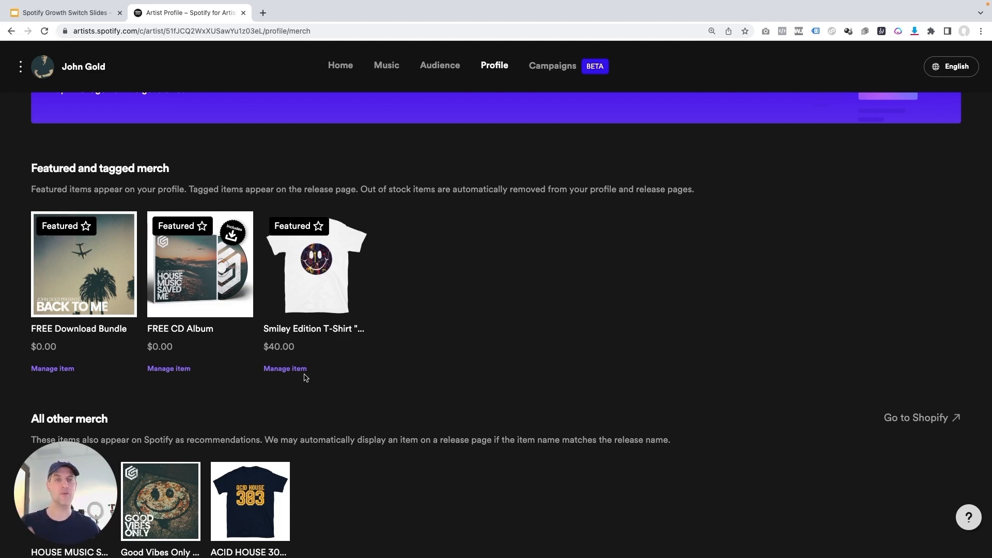
mouse_move(318, 351)
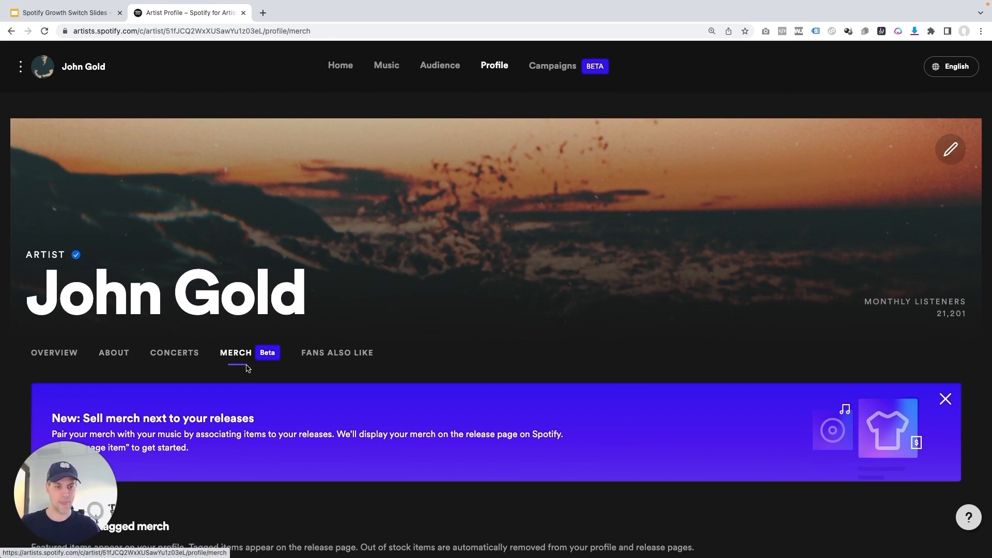
Return to Overview and scroll past releases to the four Artist Playlists.
click(54, 353)
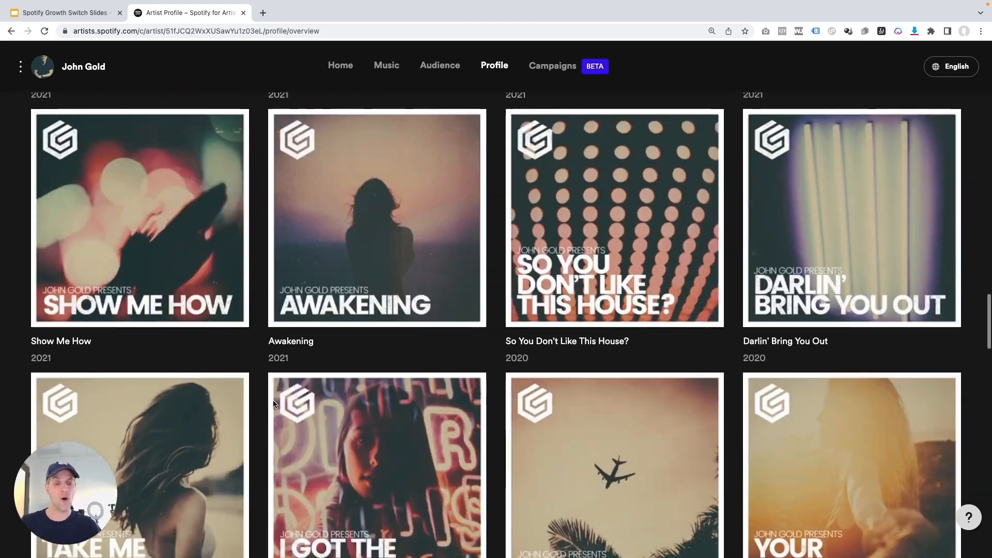
scroll(down, 3)
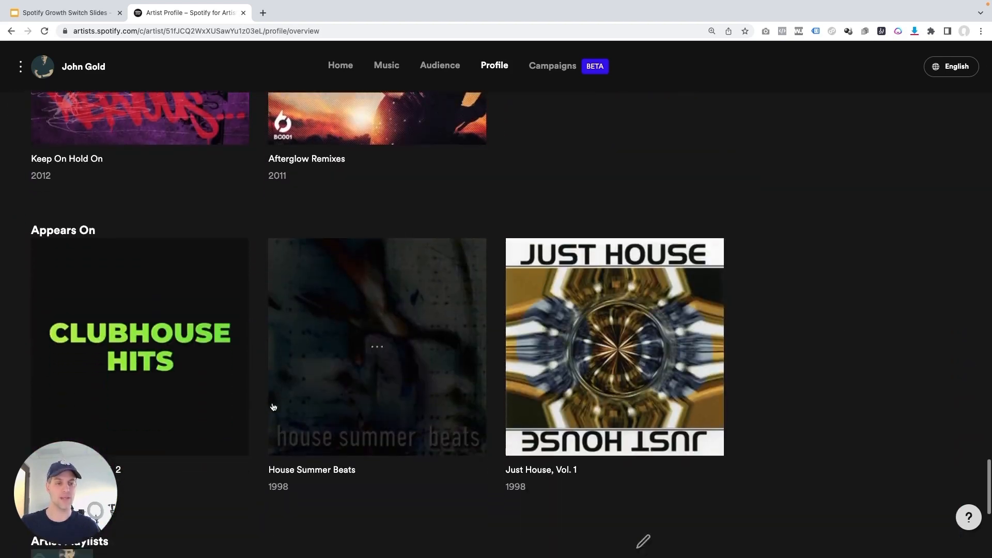
scroll(down, 3)
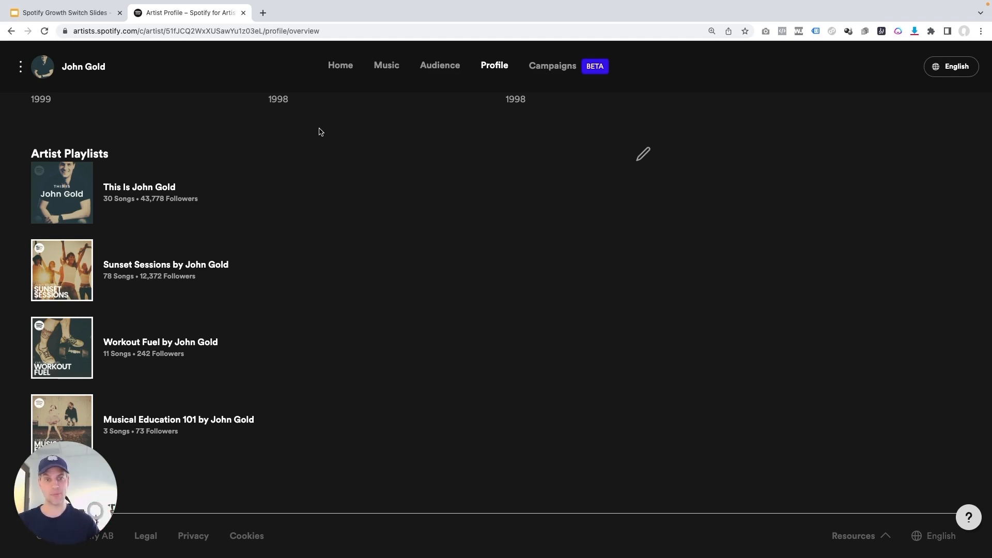
mouse_move(290, 196)
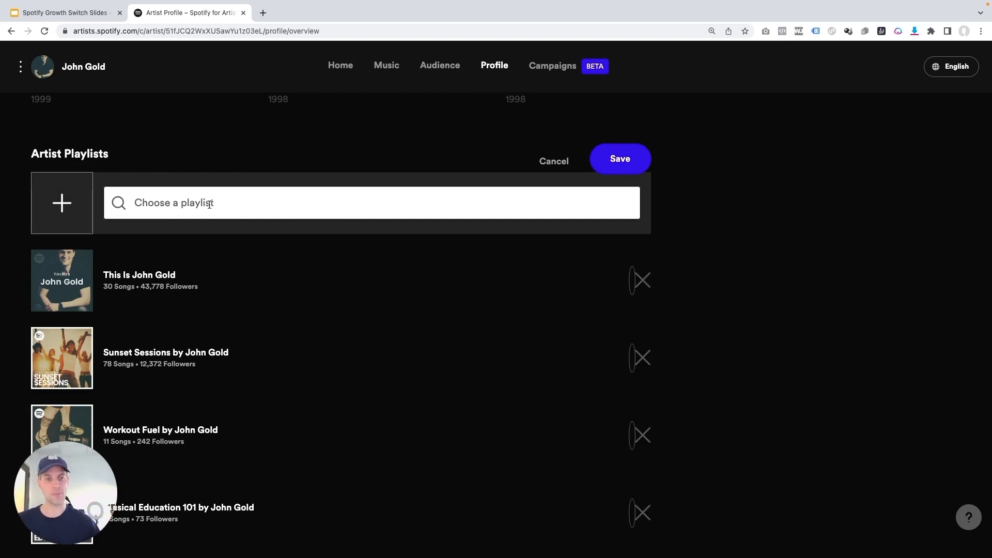
mouse_move(183, 324)
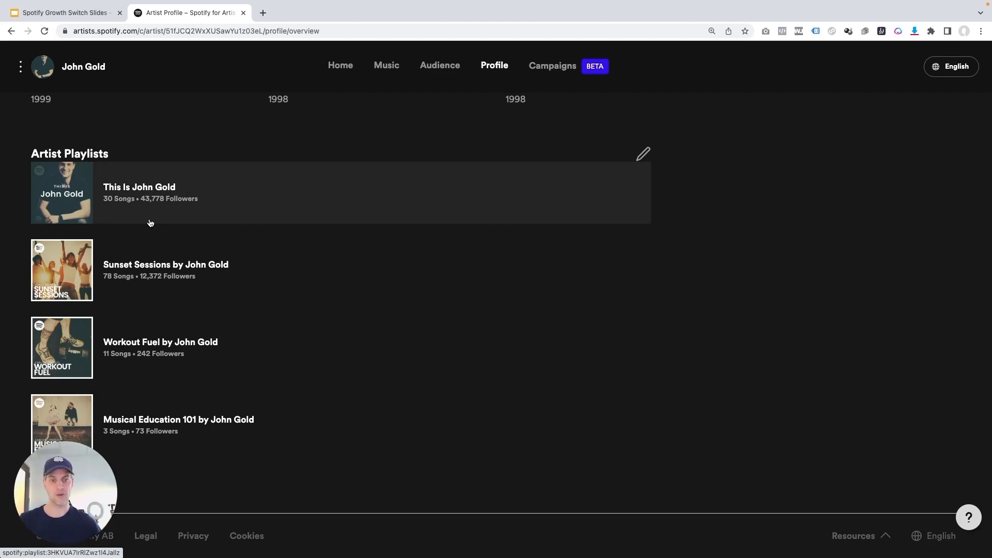
mouse_move(129, 183)
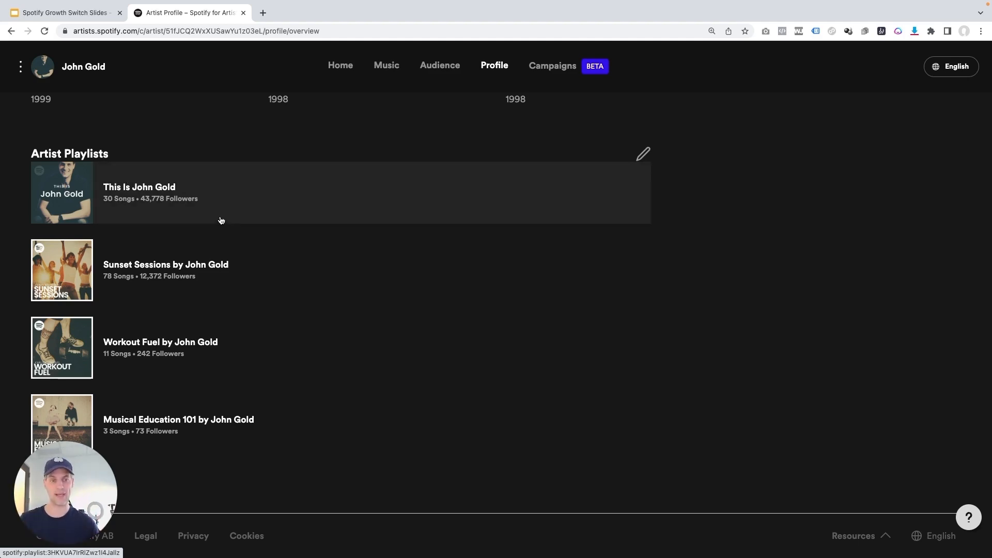
mouse_move(171, 344)
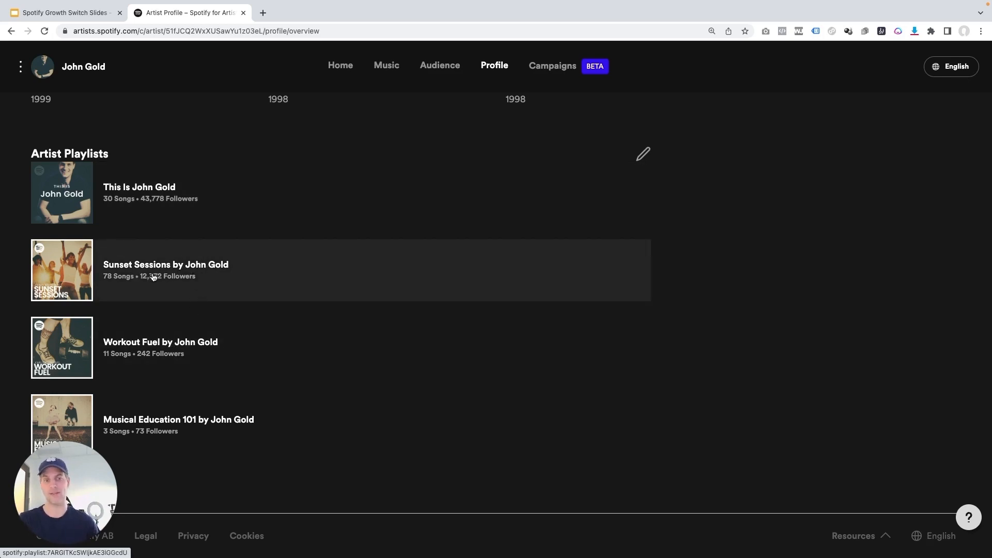
mouse_move(137, 440)
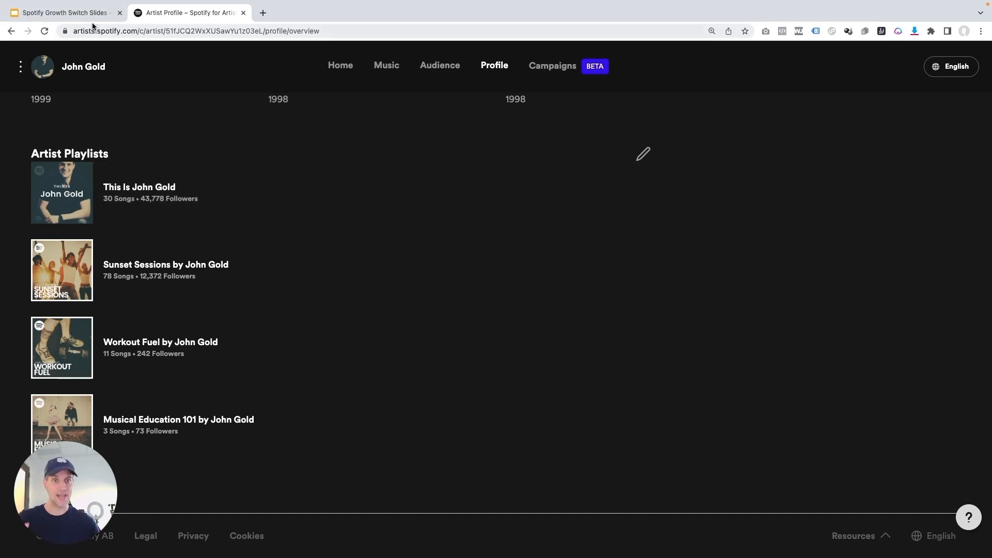
Switch to the Spotify Growth Switch Slides tab showing the checklist slide.
click(60, 12)
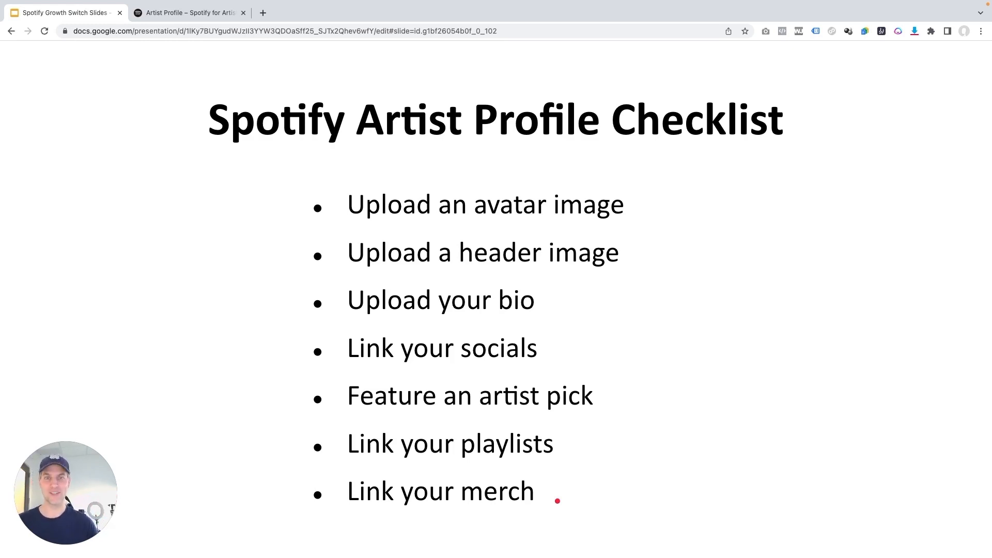
View John Gold's verified Spotify page with 34,566 monthly listeners and popular tracks.
click(187, 12)
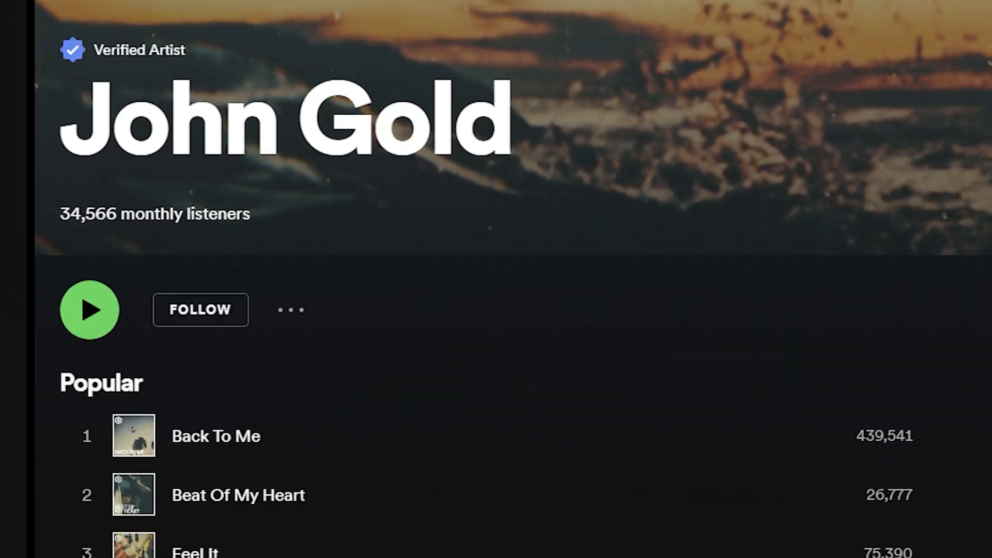
scroll(down, 3)
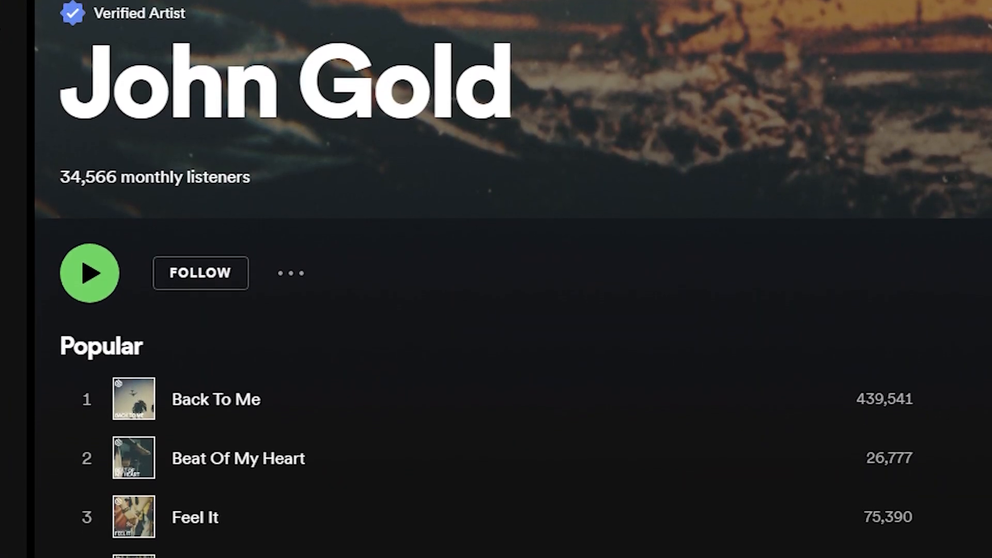